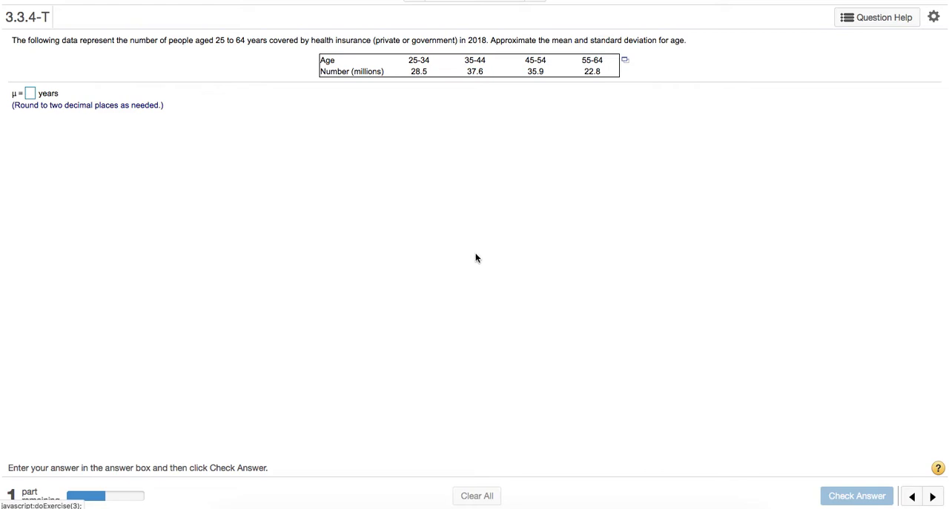
pyautogui.moveTo(449, 240)
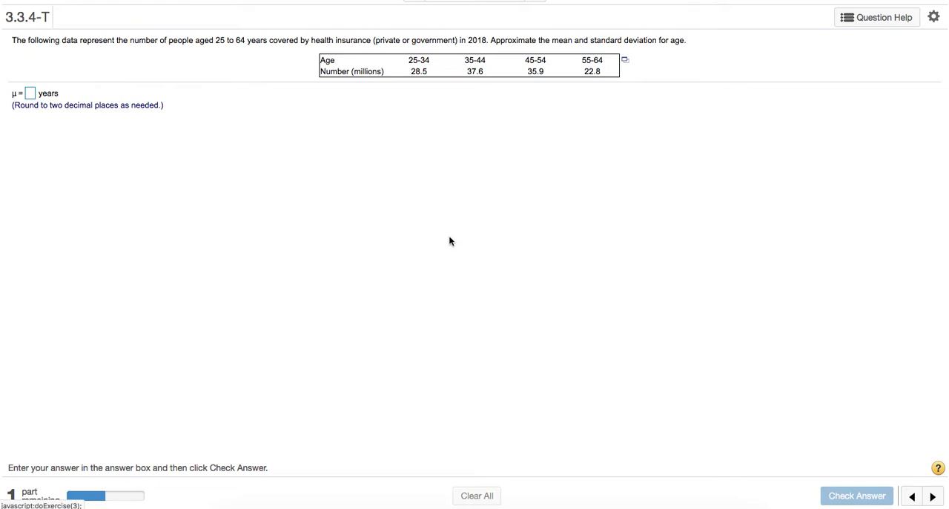
pyautogui.moveTo(561, 64)
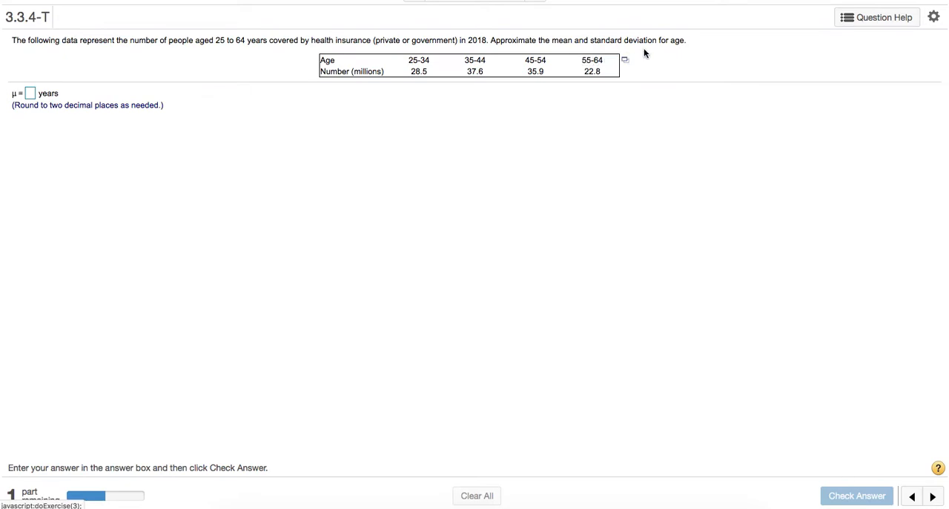
pyautogui.moveTo(539, 128)
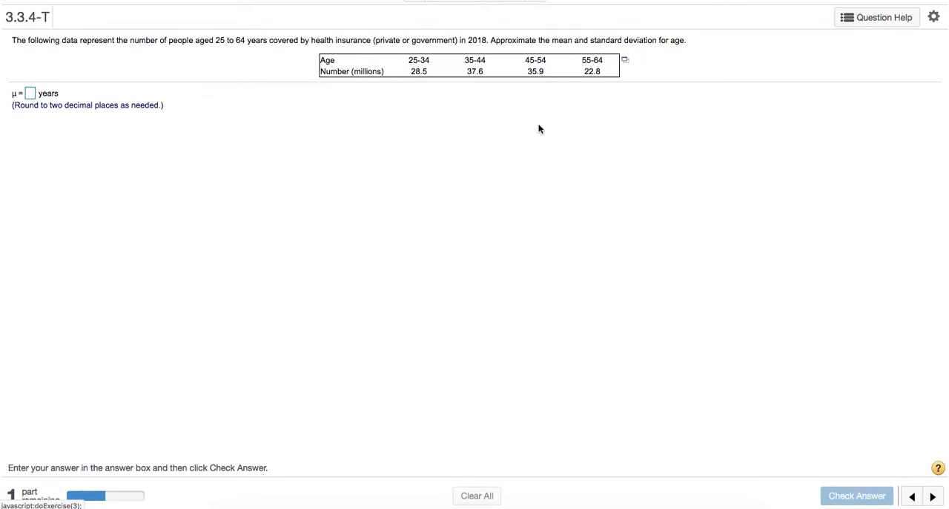
pyautogui.moveTo(421, 51)
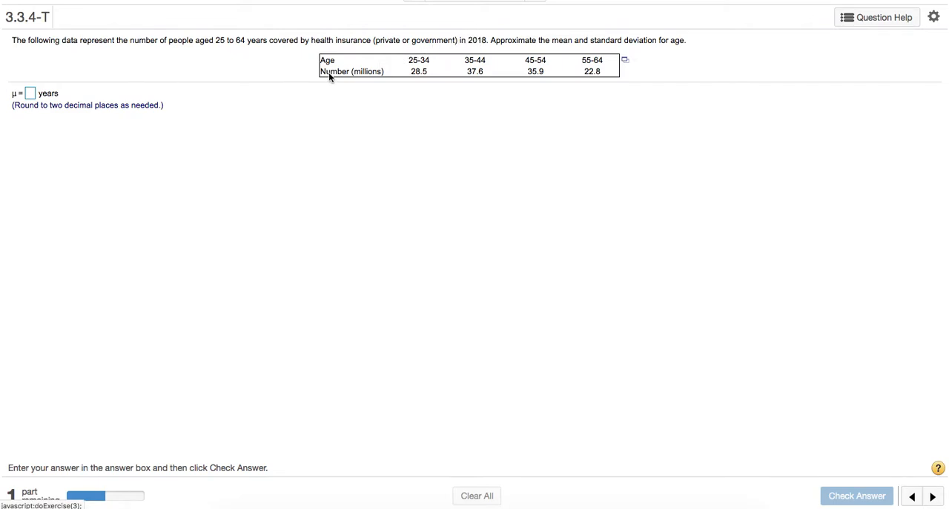
pyautogui.moveTo(418, 80)
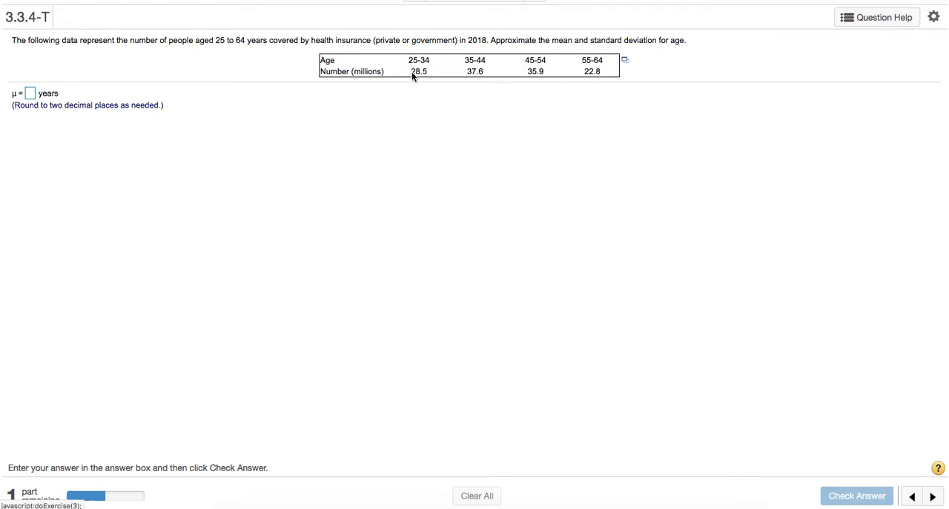
pyautogui.moveTo(424, 79)
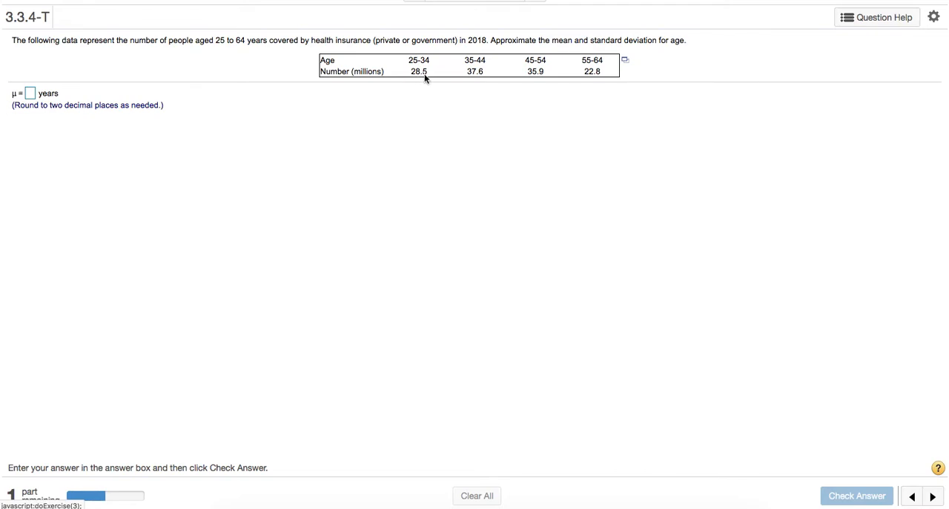
pyautogui.moveTo(498, 81)
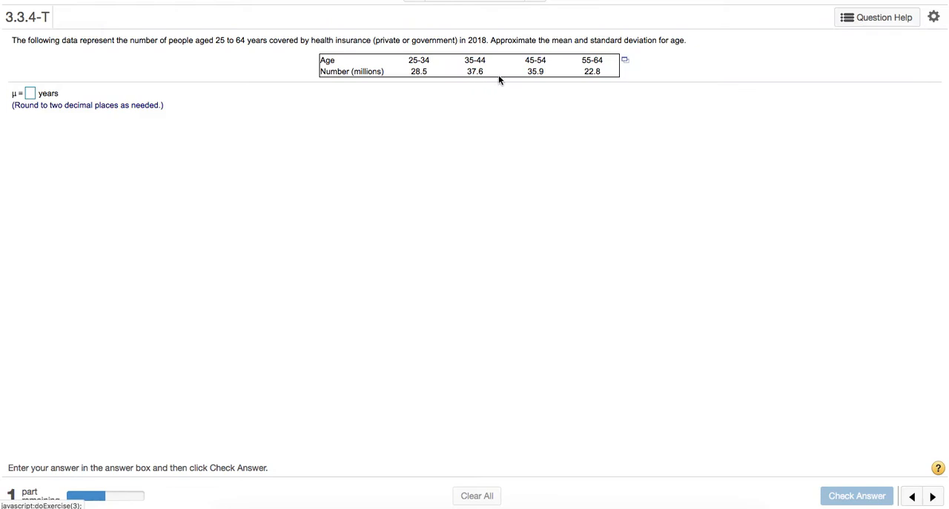
pyautogui.moveTo(599, 77)
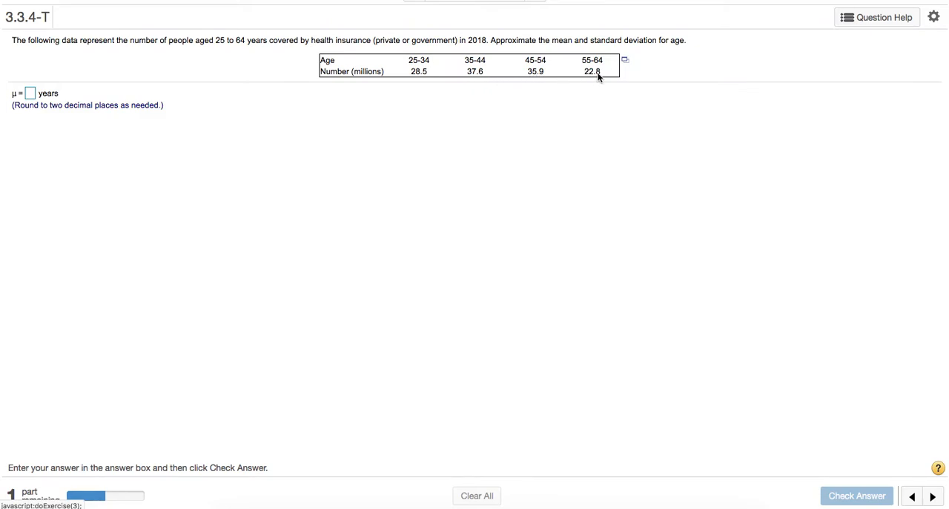
pyautogui.moveTo(593, 75)
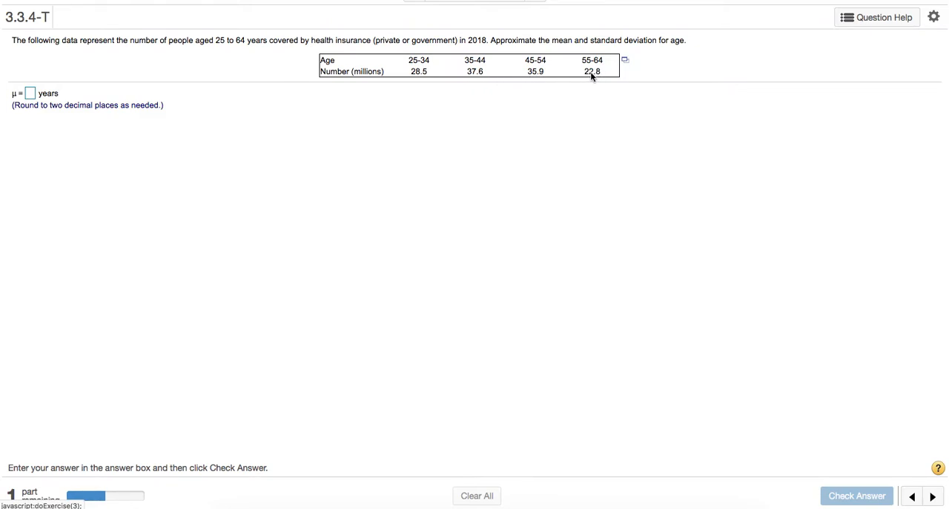
pyautogui.moveTo(421, 77)
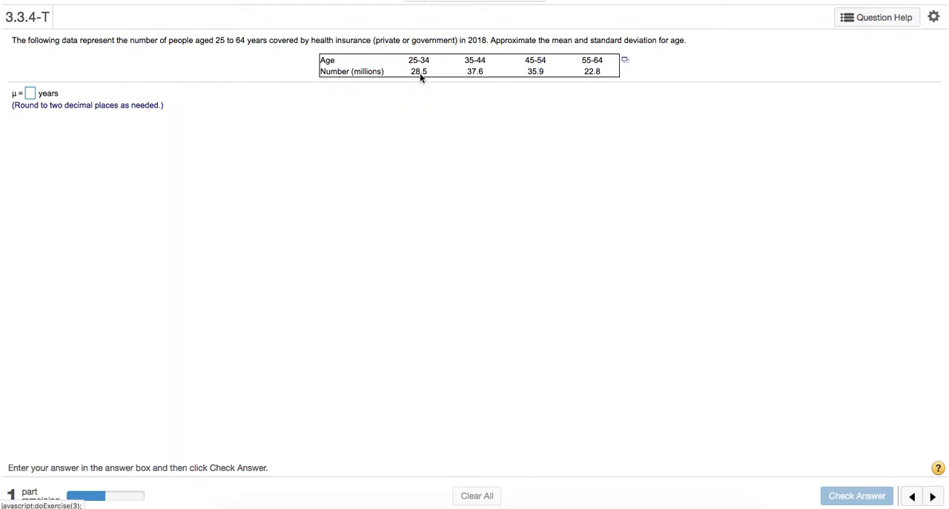
pyautogui.moveTo(362, 77)
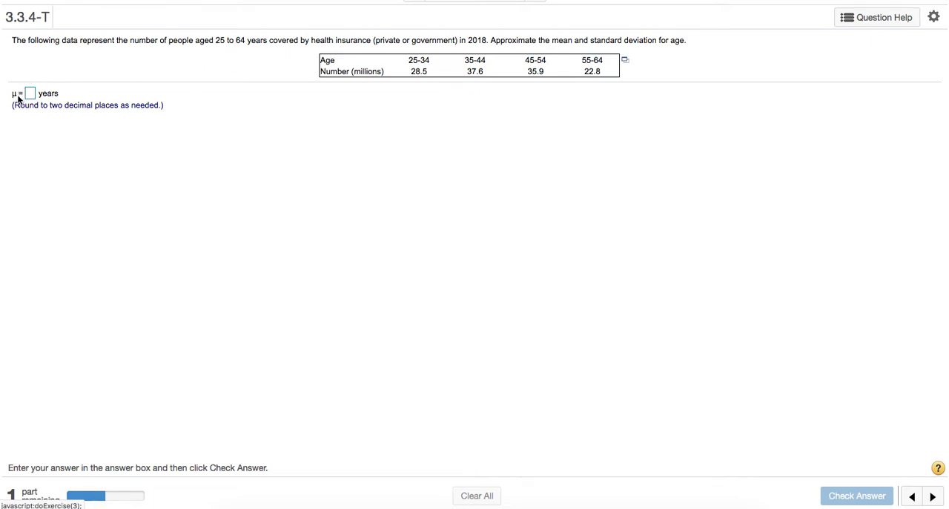
pyautogui.moveTo(626, 62)
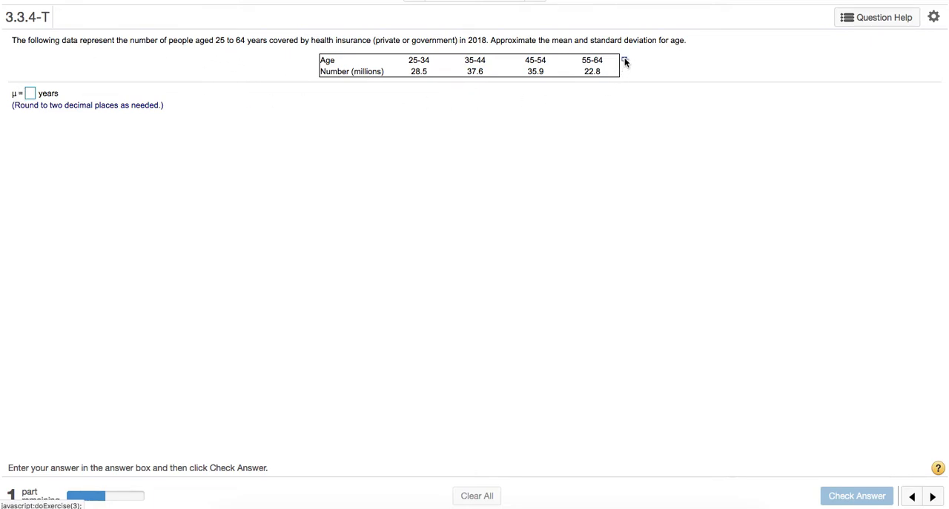
# Load the question's age table into StatCrunch and head to the Stat menu.
pyautogui.click(624, 60)
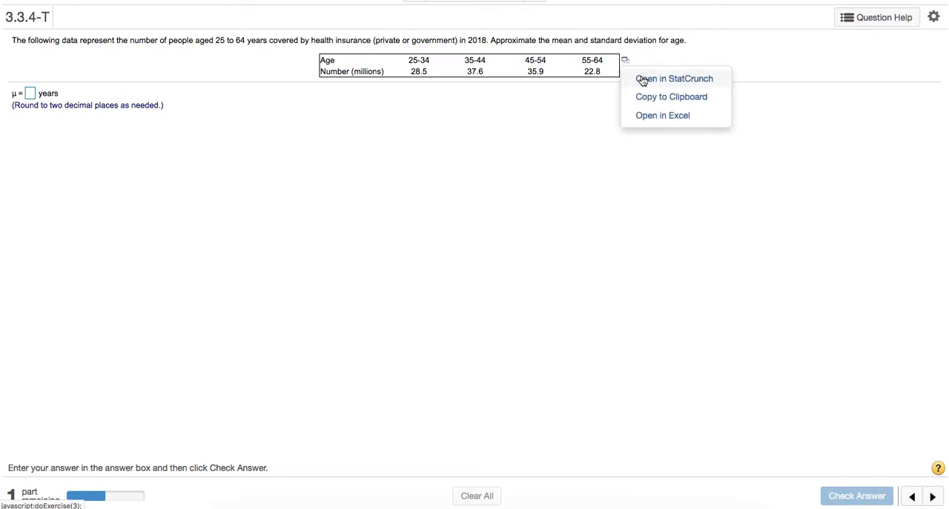
pyautogui.click(673, 77)
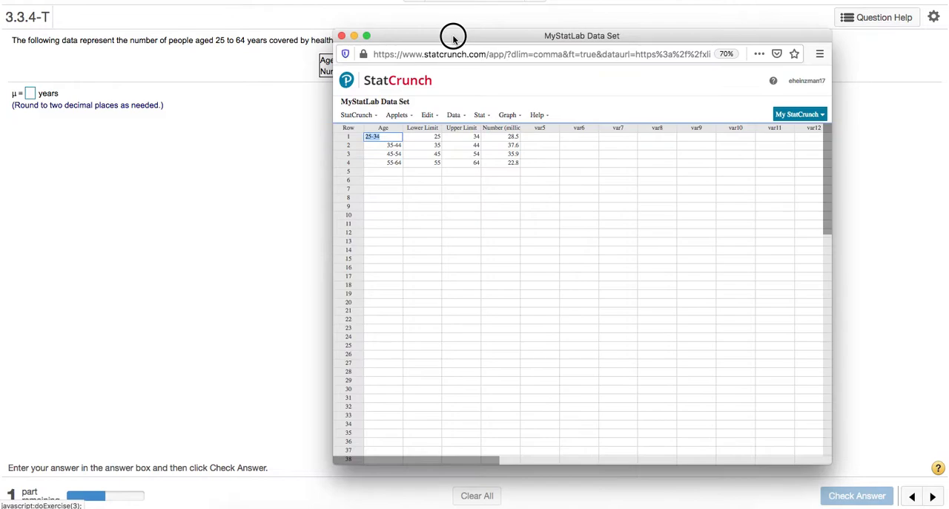
pyautogui.click(454, 113)
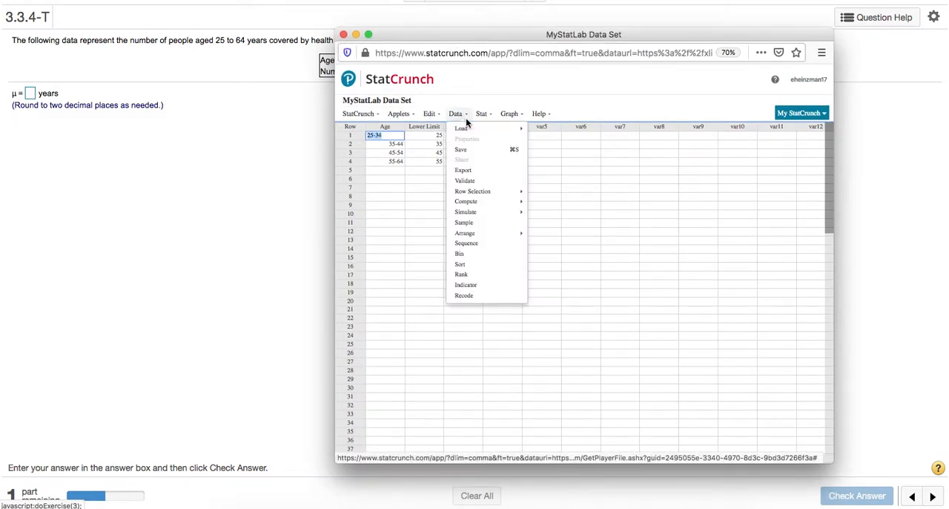
pyautogui.click(481, 112)
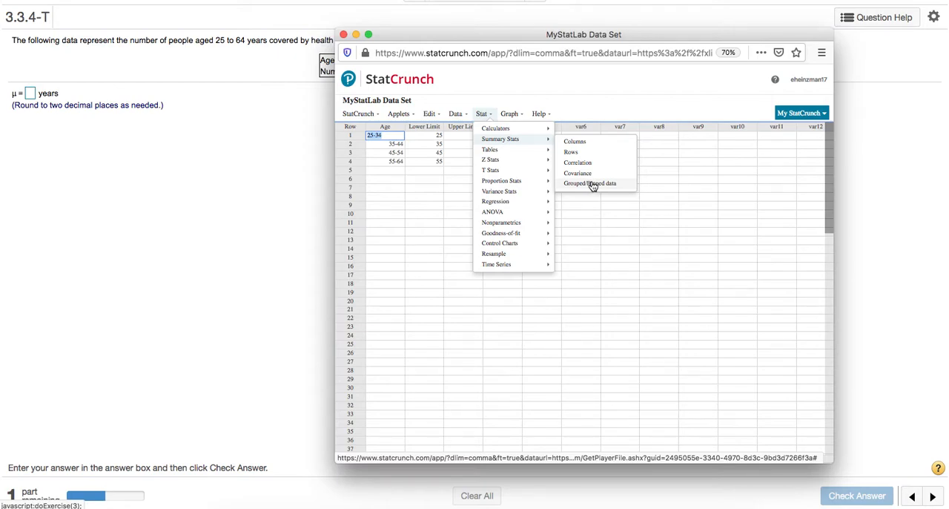
# Start Grouped/Binned data summary stats with Bins in Age and Counts in Number (millions).
pyautogui.click(590, 184)
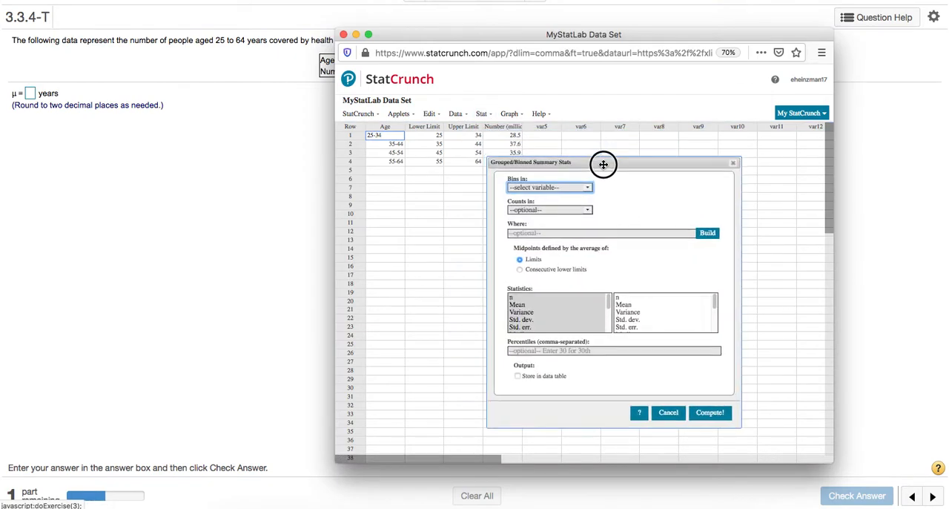
pyautogui.moveTo(604, 163); pyautogui.dragTo(651, 141)
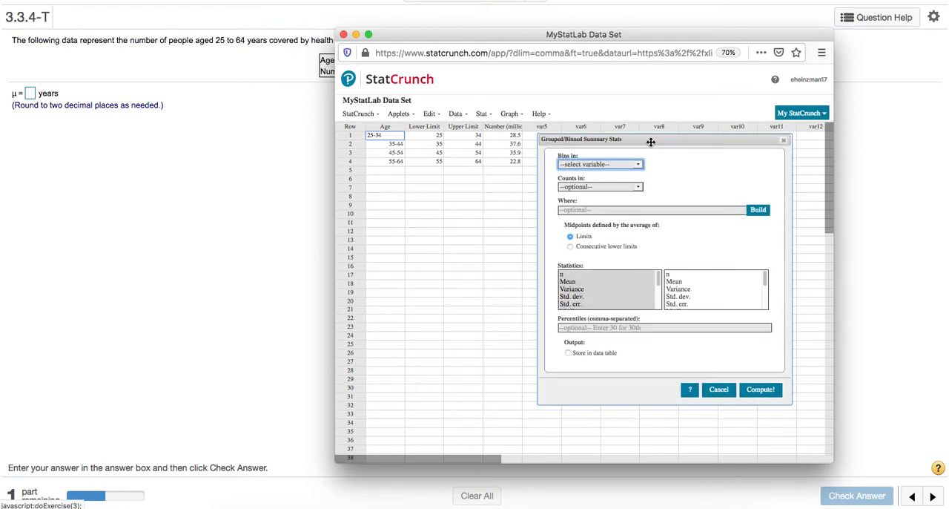
pyautogui.moveTo(617, 157)
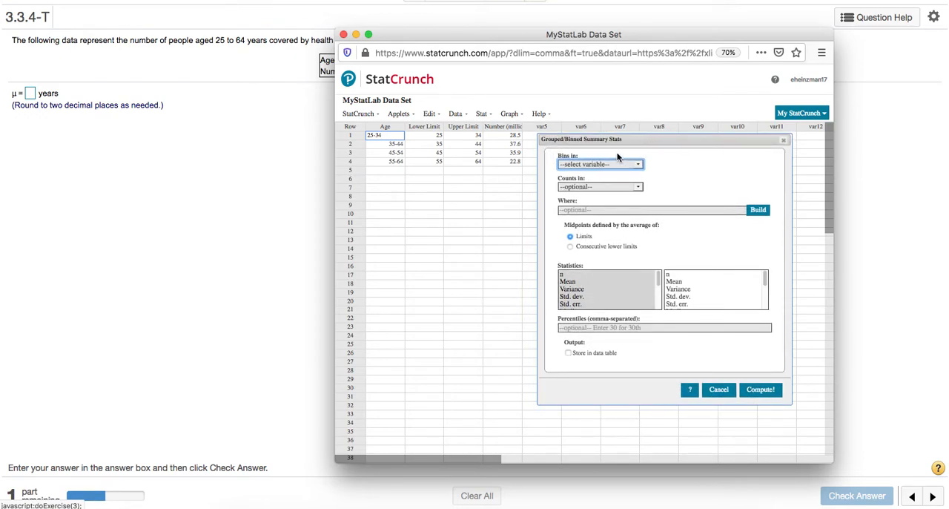
pyautogui.moveTo(553, 157)
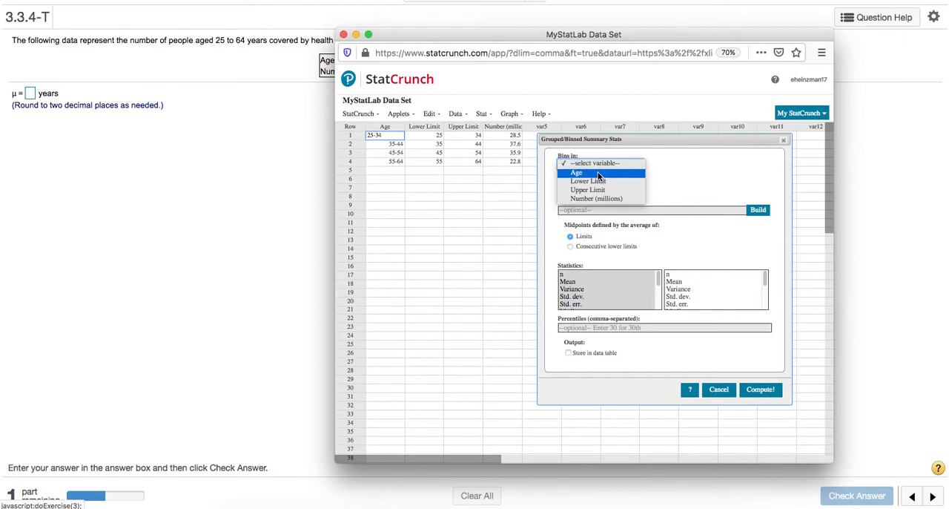
pyautogui.click(575, 172)
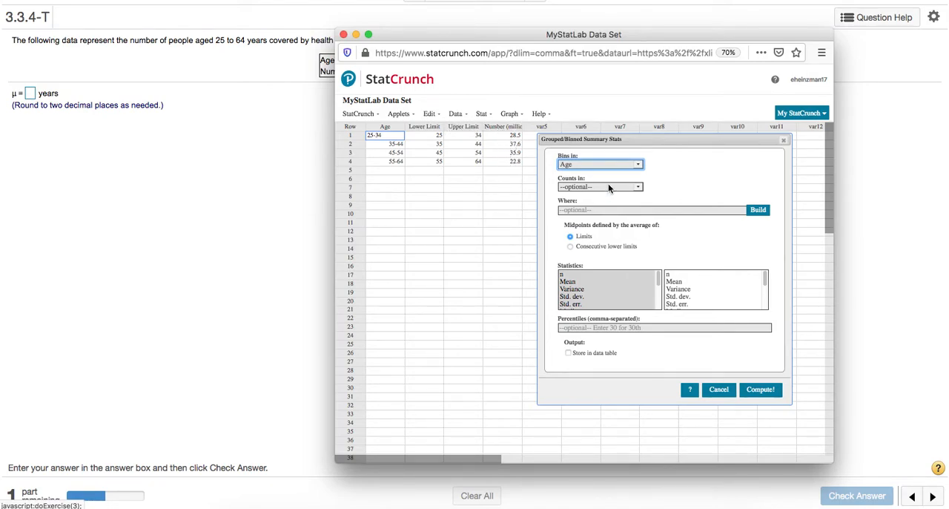
pyautogui.click(599, 186)
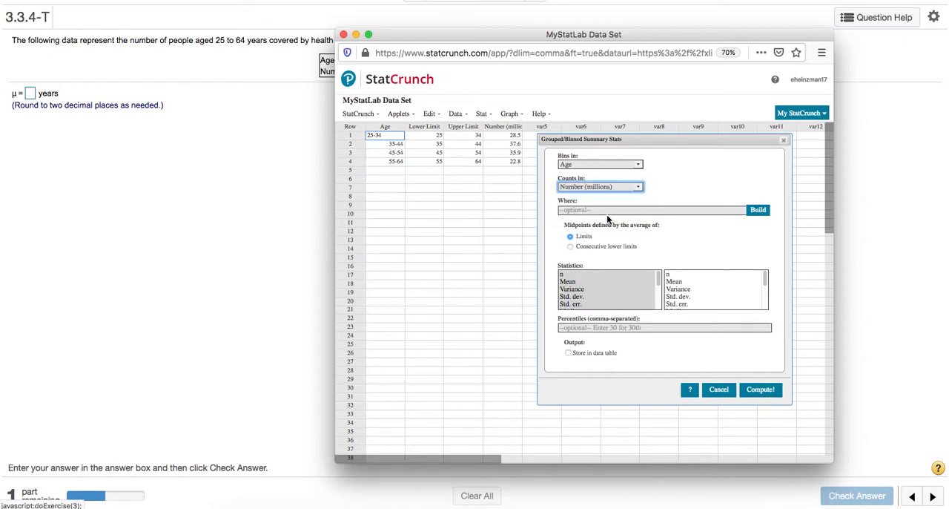
pyautogui.moveTo(591, 273)
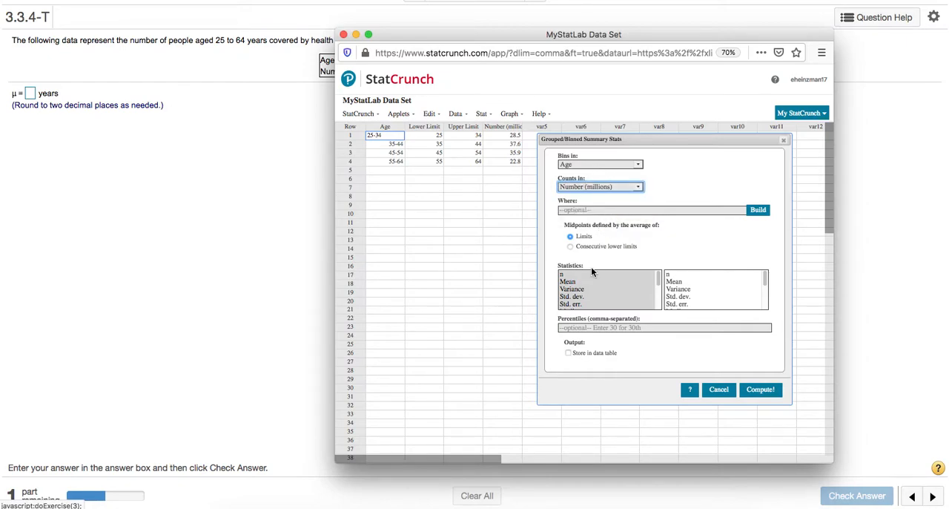
# Choose Mean and Unadj. std. dev. as the only statistics to compute.
pyautogui.click(566, 281)
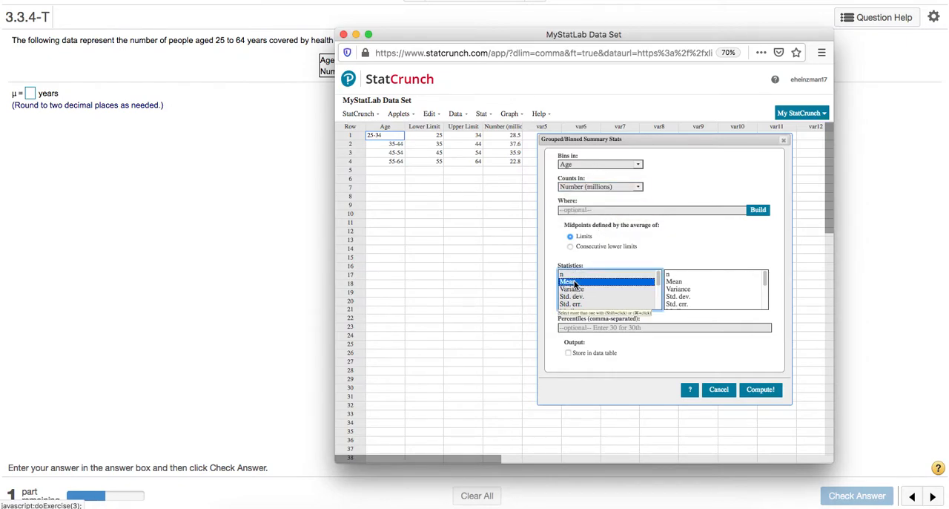
pyautogui.click(567, 282)
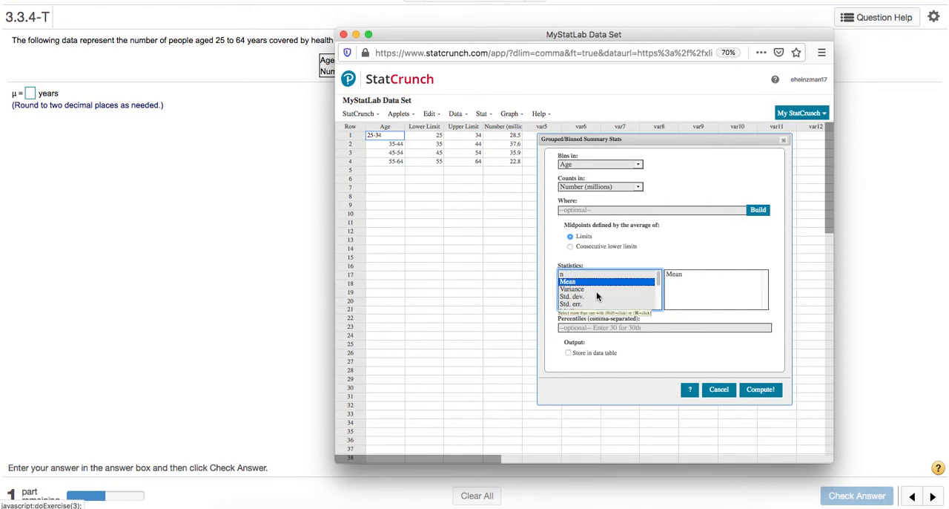
pyautogui.scroll(-3)
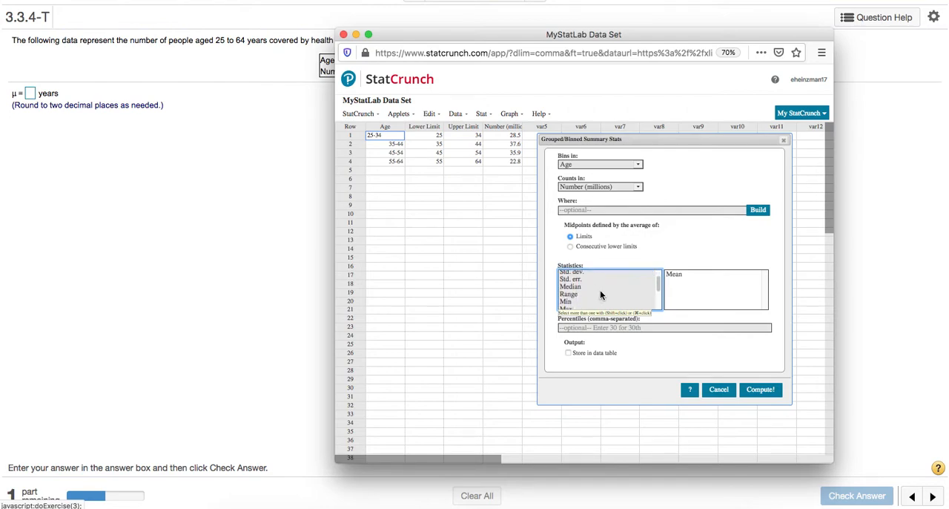
pyautogui.scroll(-3)
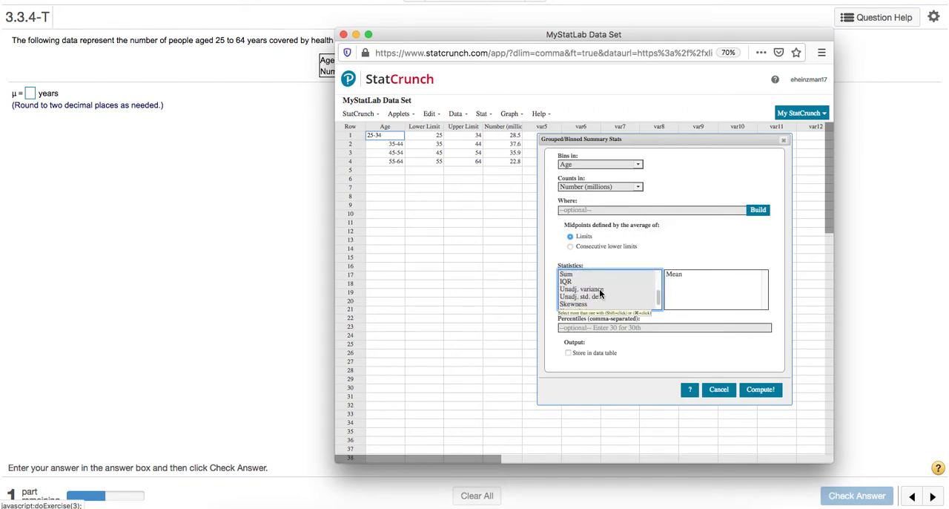
pyautogui.click(581, 296)
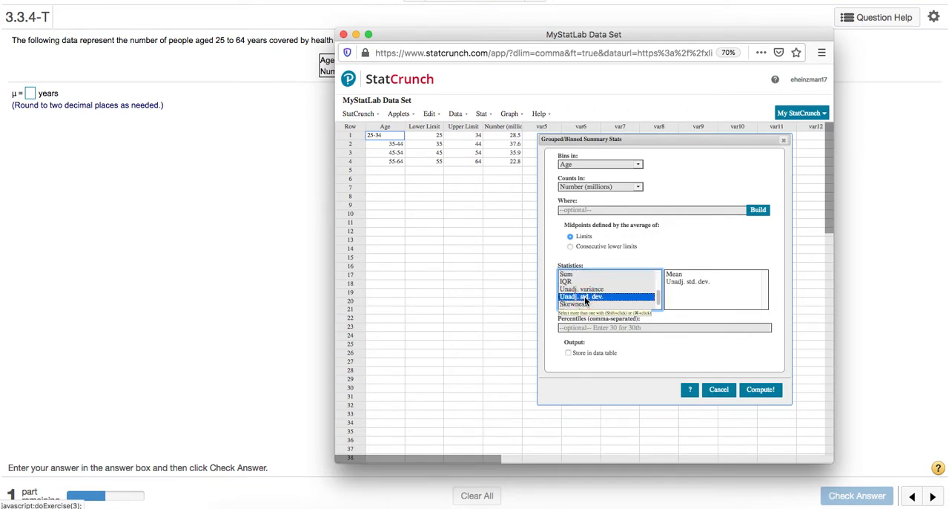
pyautogui.moveTo(601, 282)
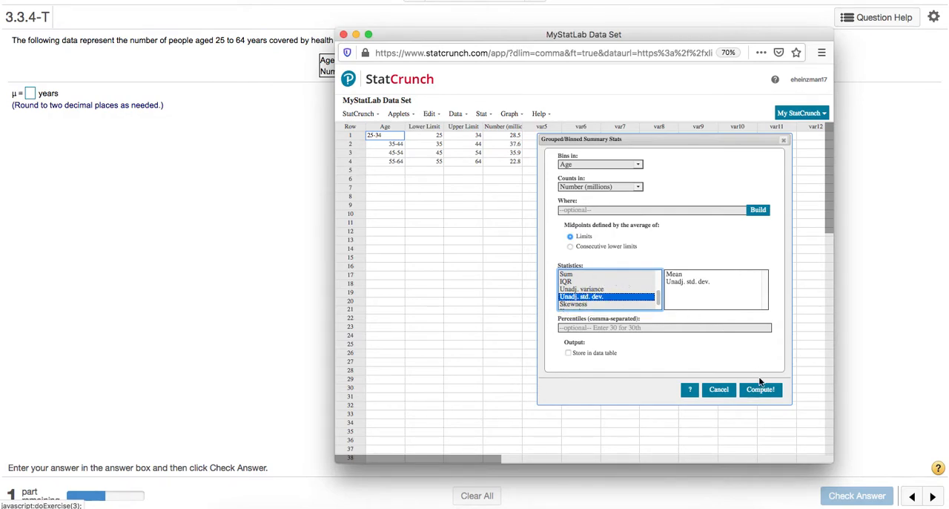
# Run the grouped calculation and dismiss the 'counts must all be integers' error.
pyautogui.click(759, 388)
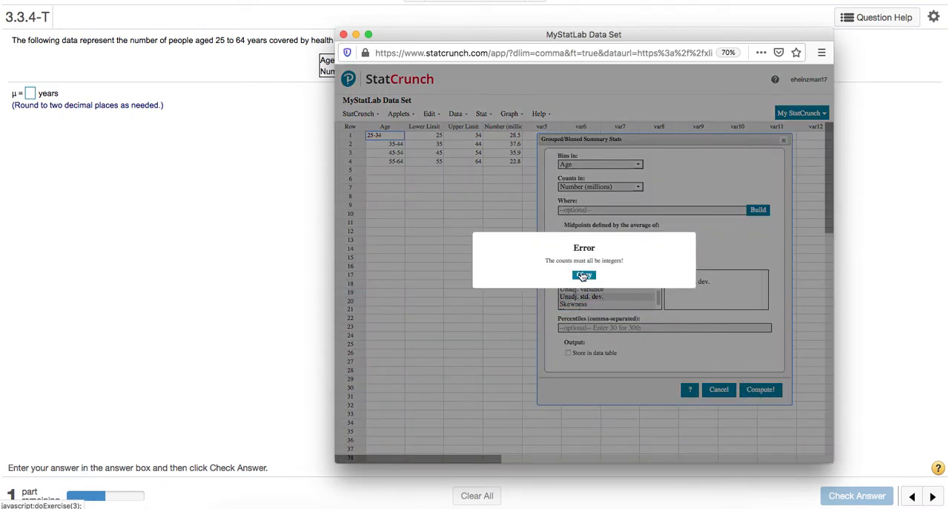
pyautogui.click(584, 276)
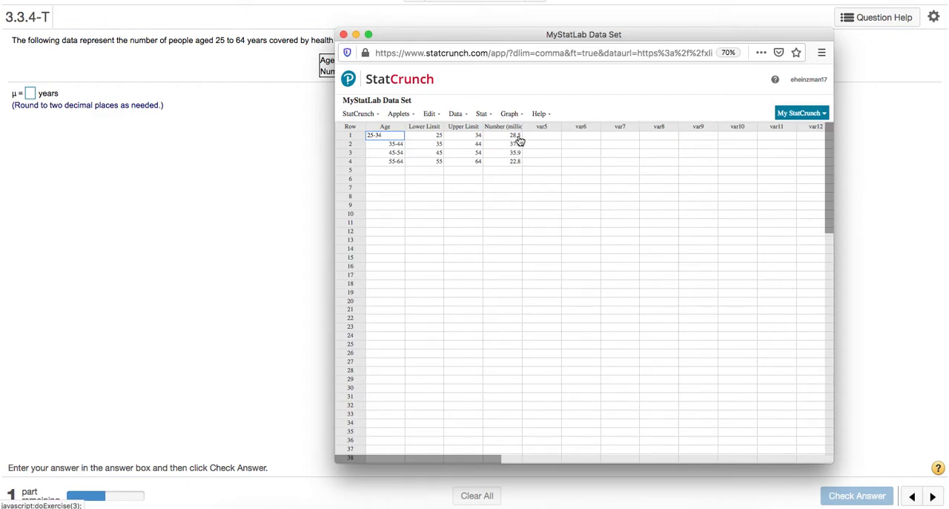
# Fill the var5 column with the millions figures times ten, starting 285, 376, 3...
pyautogui.click(541, 134)
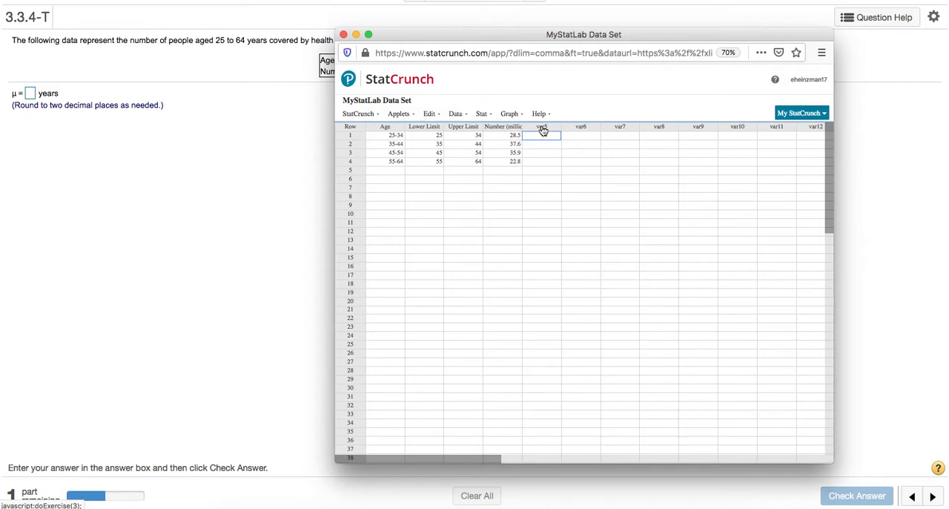
pyautogui.moveTo(547, 129)
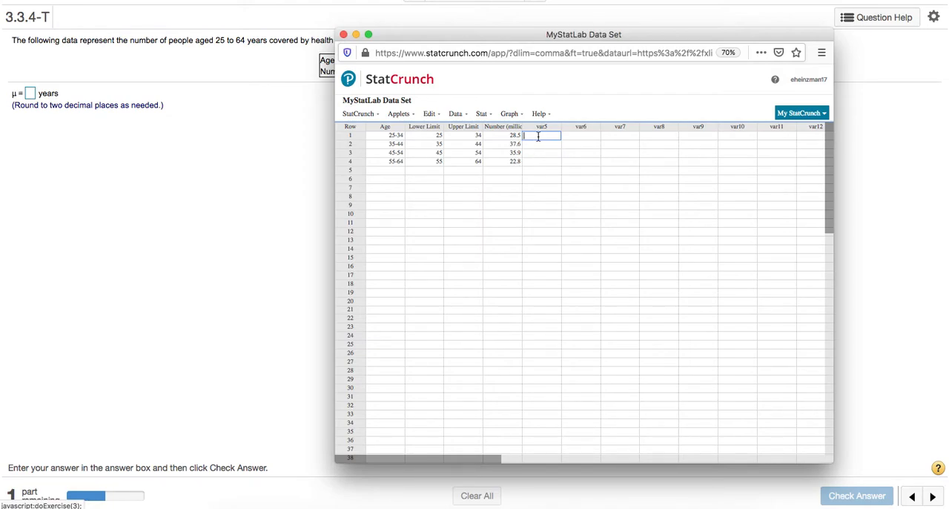
pyautogui.write('285')
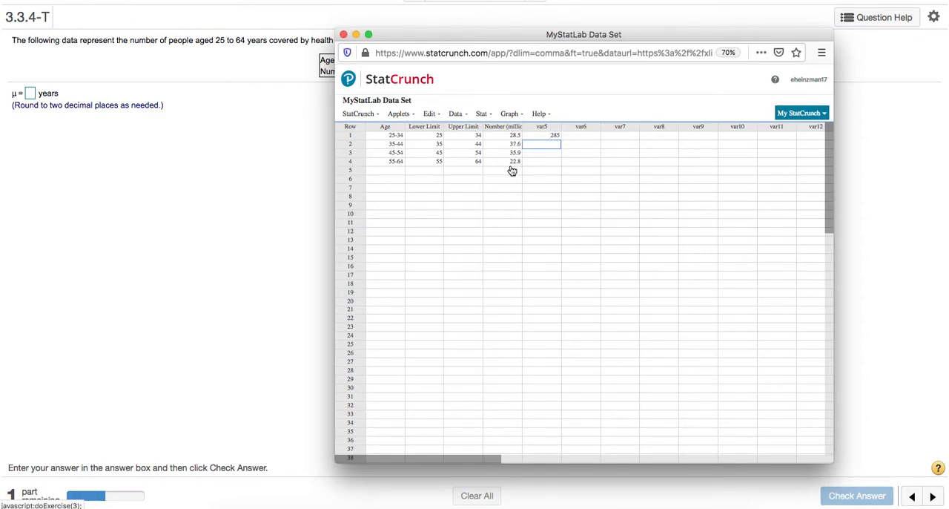
pyautogui.click(541, 142)
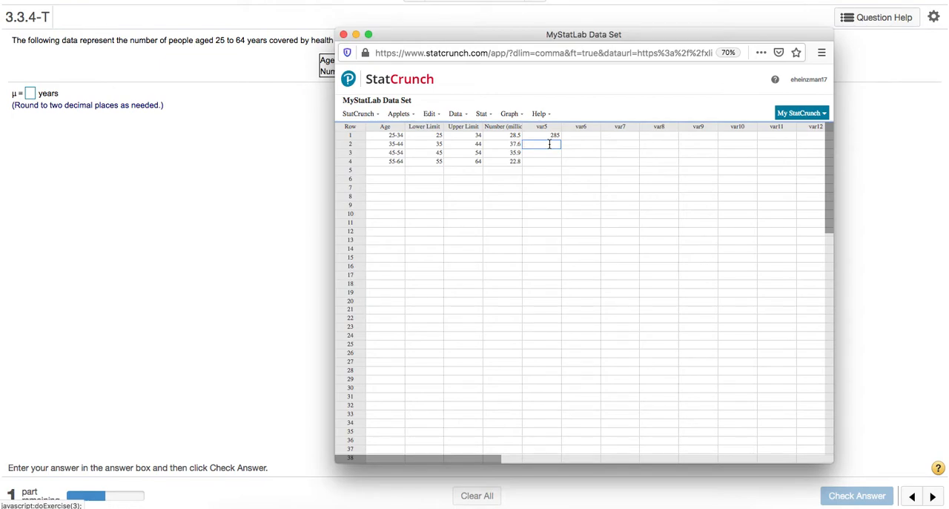
pyautogui.write('376')
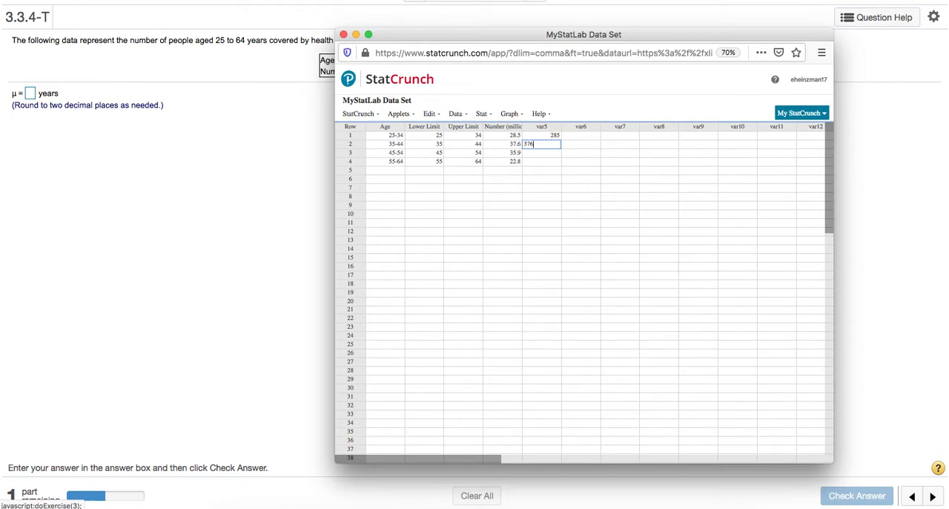
pyautogui.press('Return')
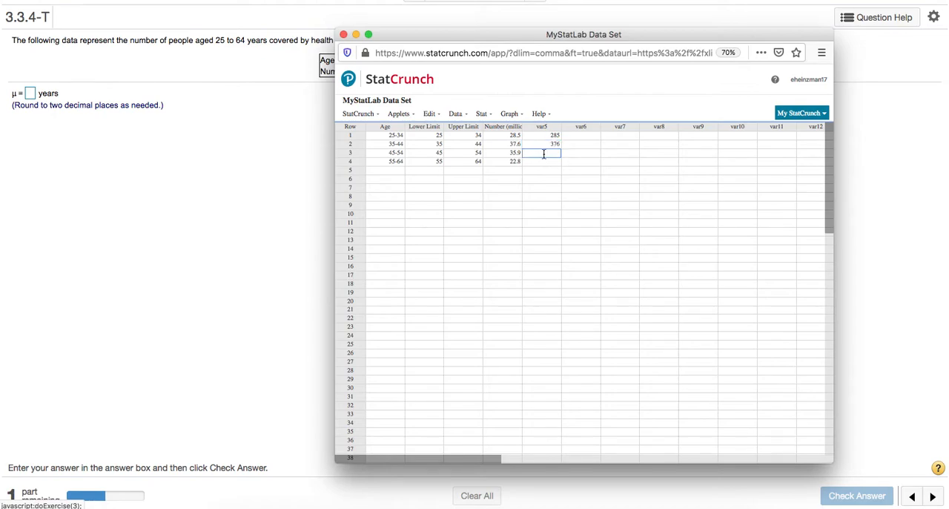
pyautogui.write('3')
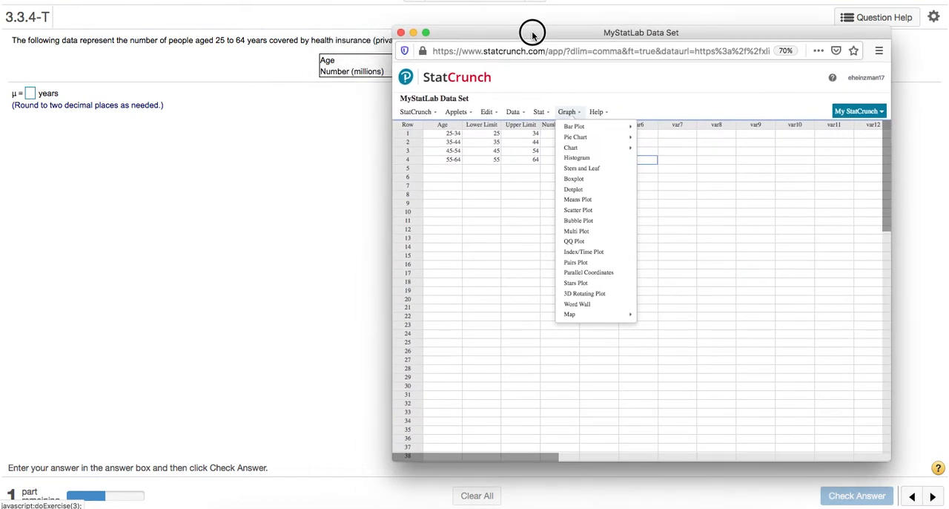
# Rerun Grouped/Binned summary stats with Bins in Age, Counts in var5, Mean and Unadj. std. dev.
pyautogui.click(539, 110)
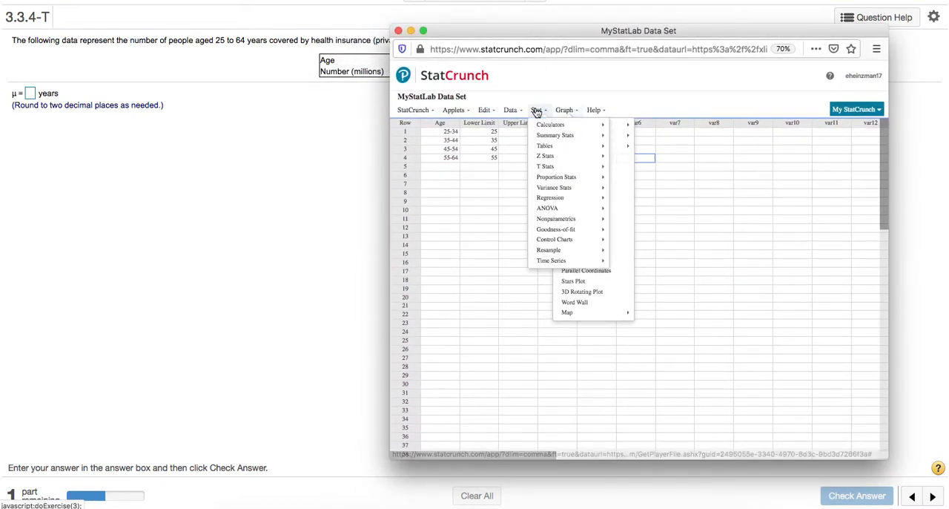
pyautogui.moveTo(536, 110)
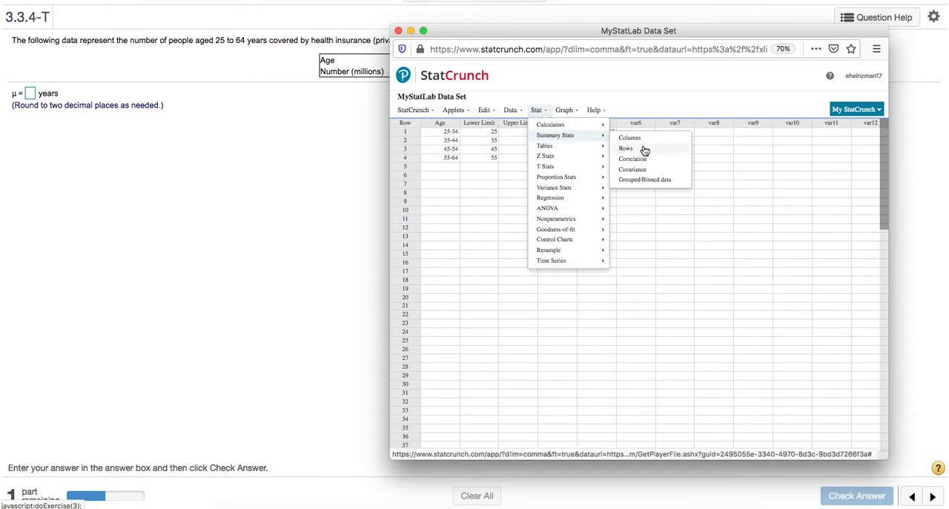
pyautogui.click(645, 178)
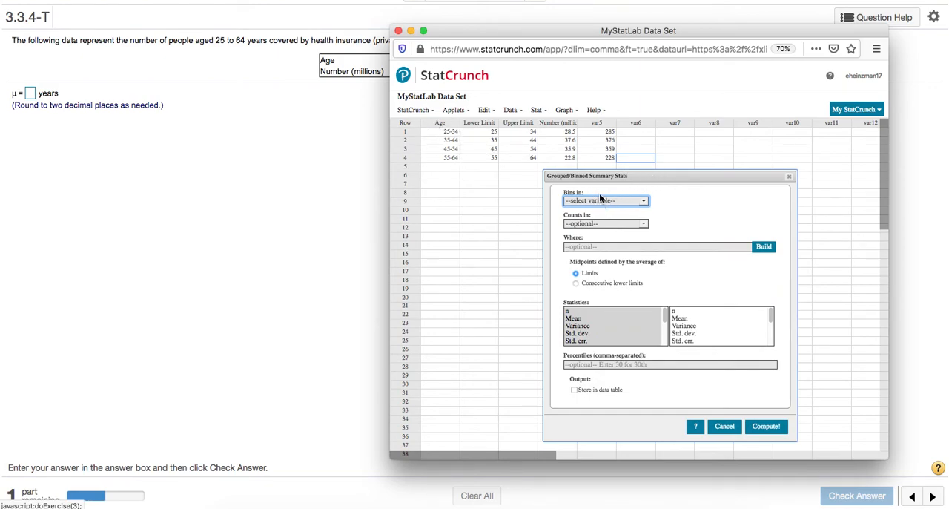
pyautogui.click(605, 201)
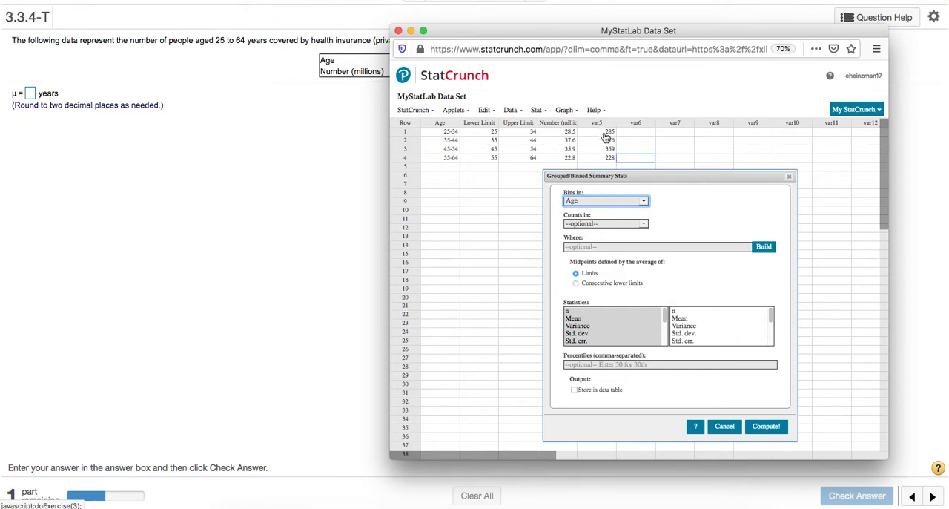
pyautogui.moveTo(561, 157)
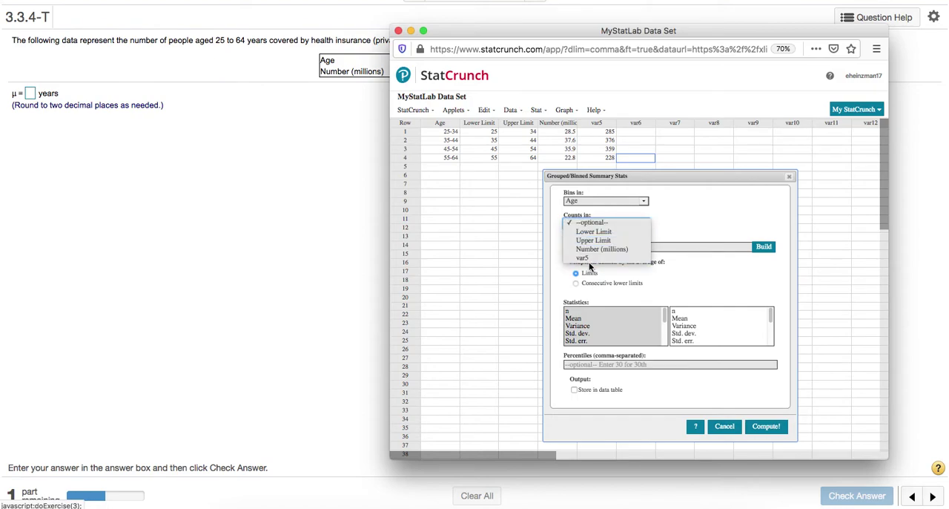
pyautogui.click(582, 258)
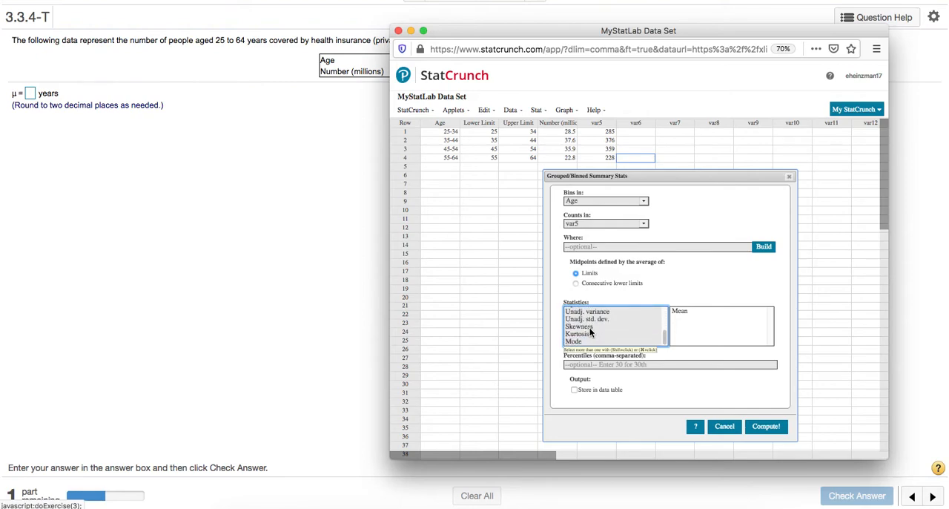
pyautogui.click(587, 317)
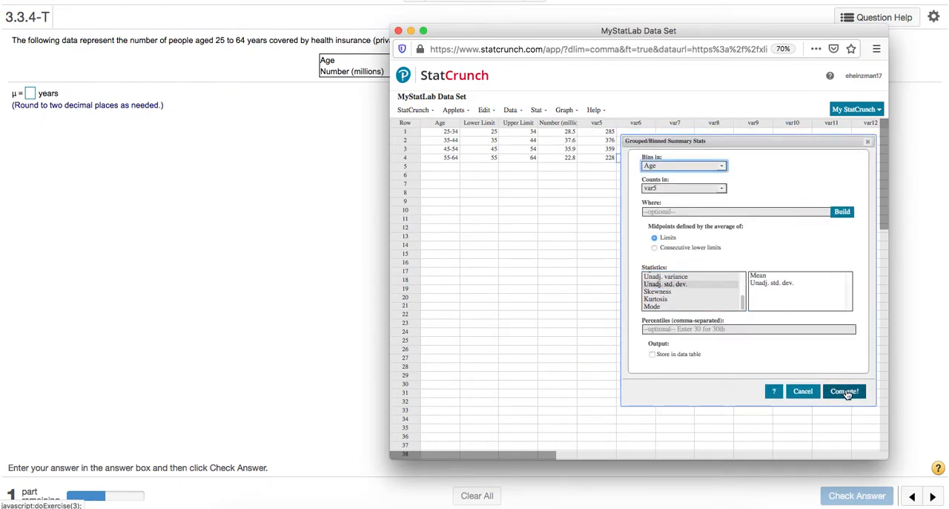
pyautogui.click(843, 391)
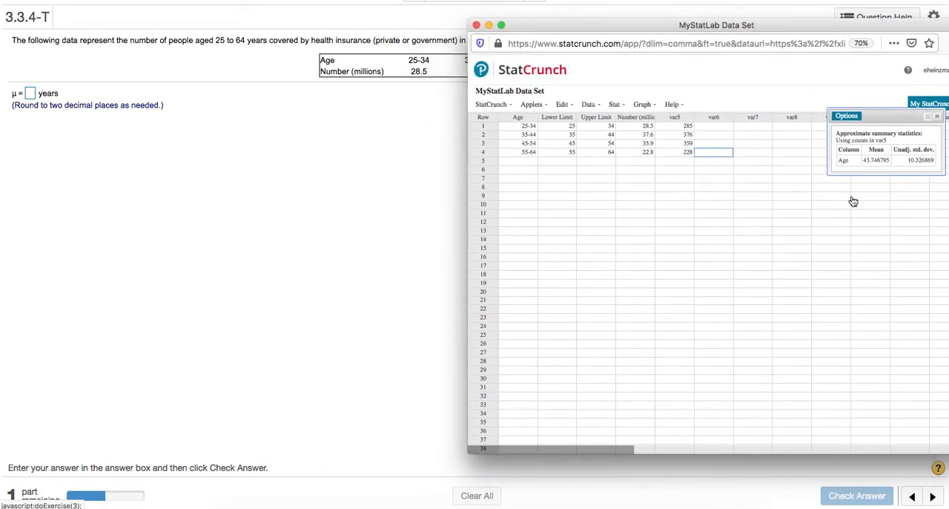
pyautogui.moveTo(875, 166)
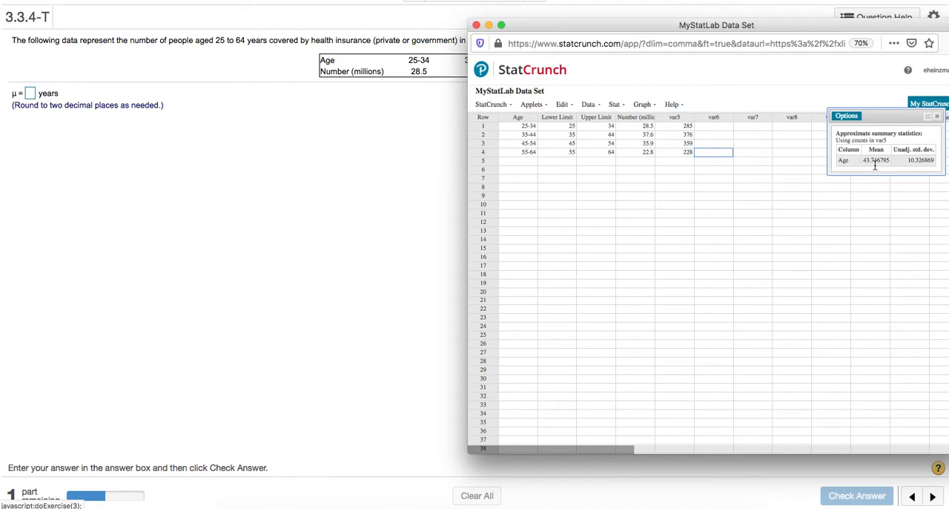
# Note mean 43.746795 and SD 10.326869, then return to the question's answer box.
pyautogui.click(531, 104)
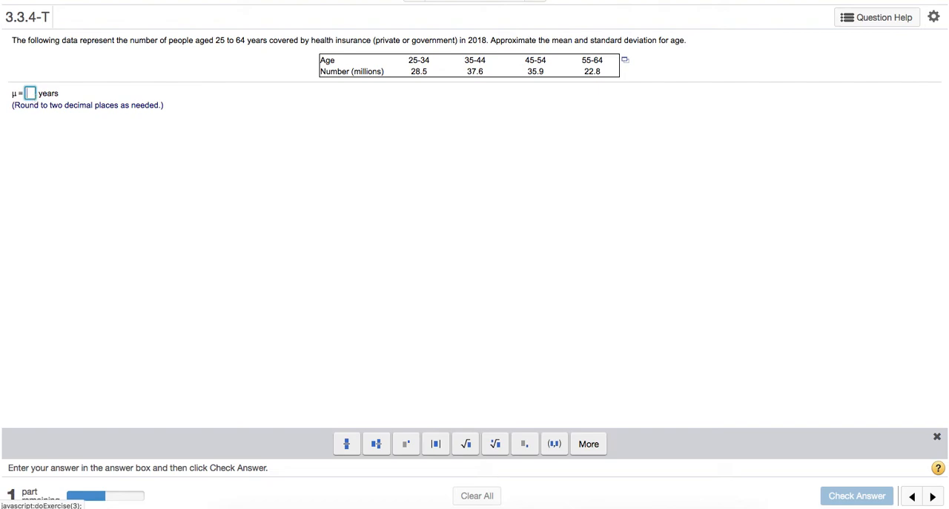
# Enter μ = 43.75 and σ = 10.33, check both answers and dismiss the Good job popup.
pyautogui.write('43.75')
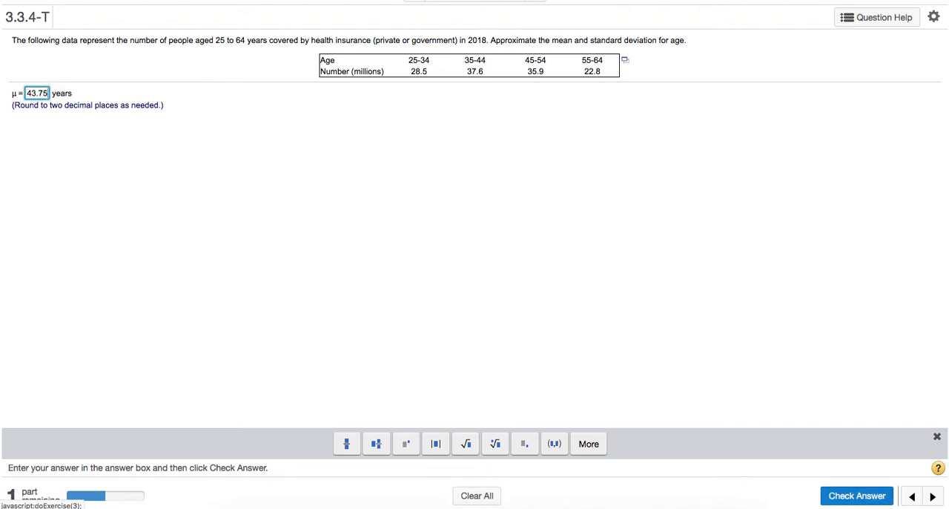
pyautogui.moveTo(925, 51)
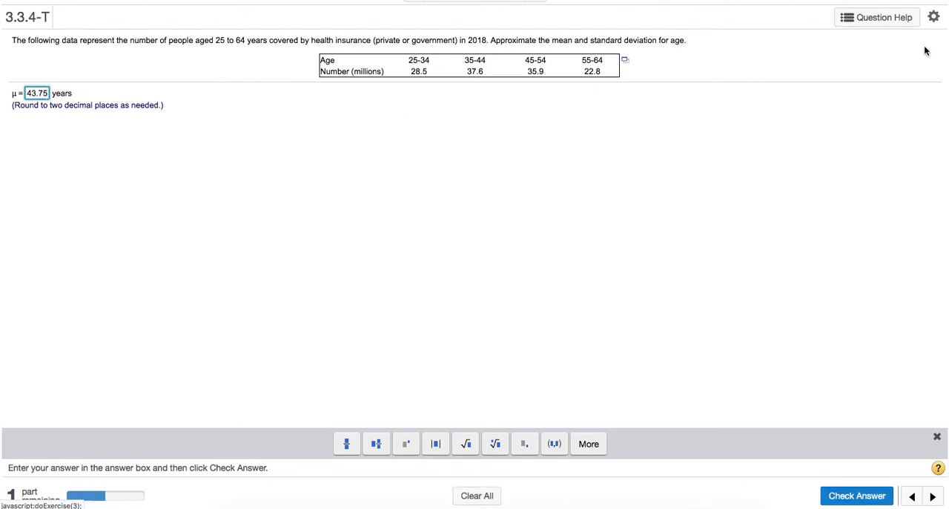
pyautogui.click(530, 104)
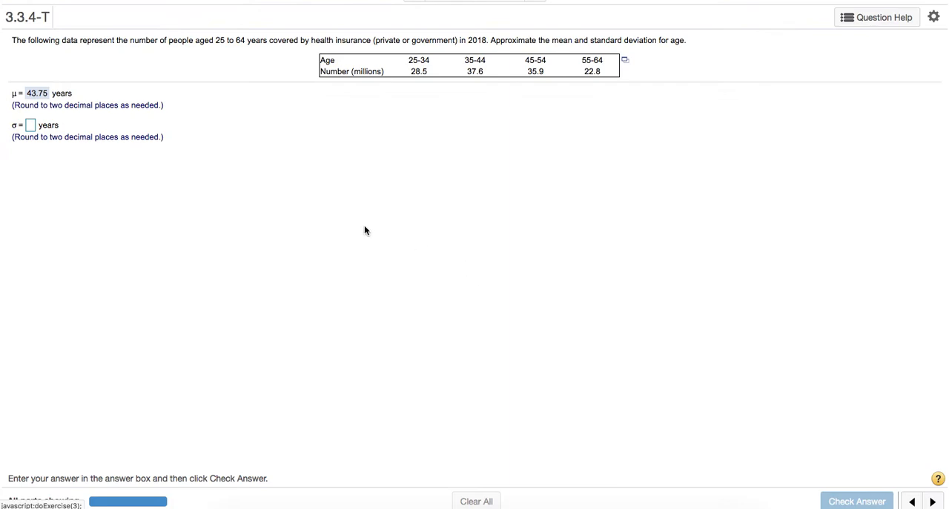
pyautogui.moveTo(321, 155)
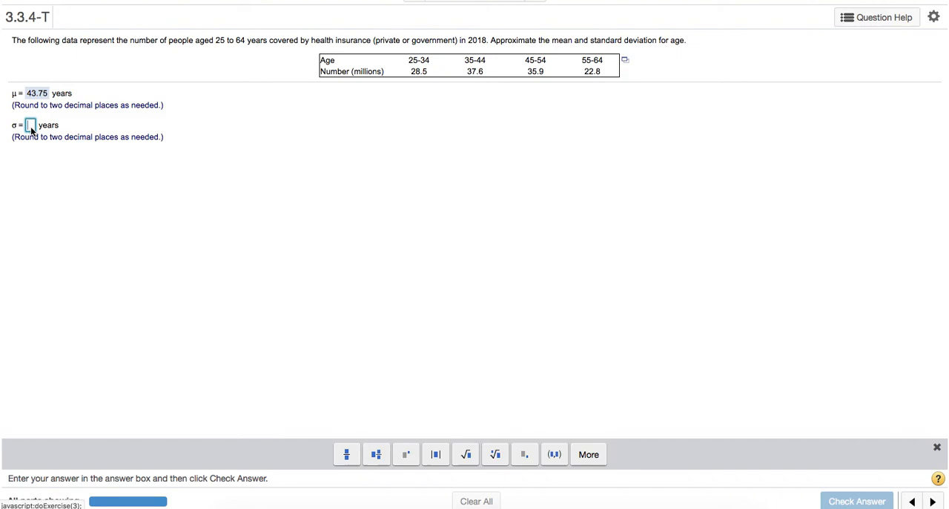
pyautogui.write('10.')
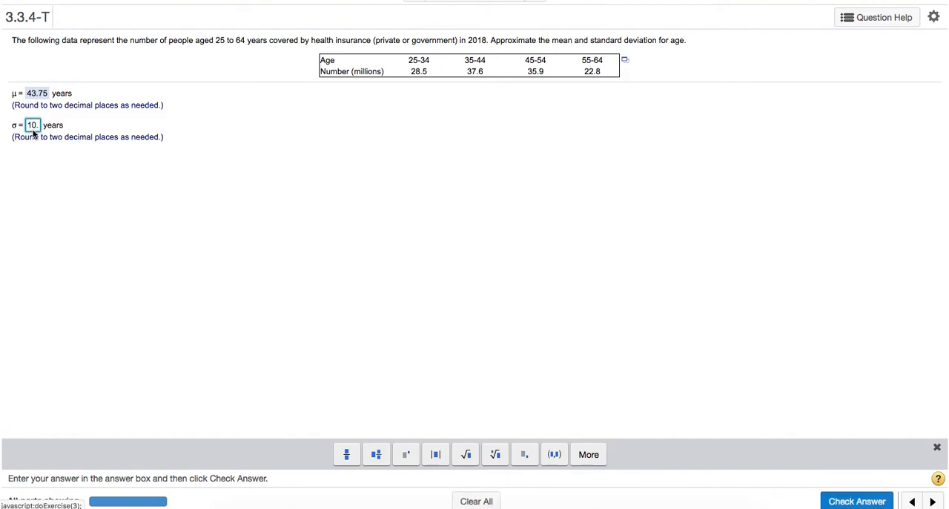
pyautogui.click(857, 501)
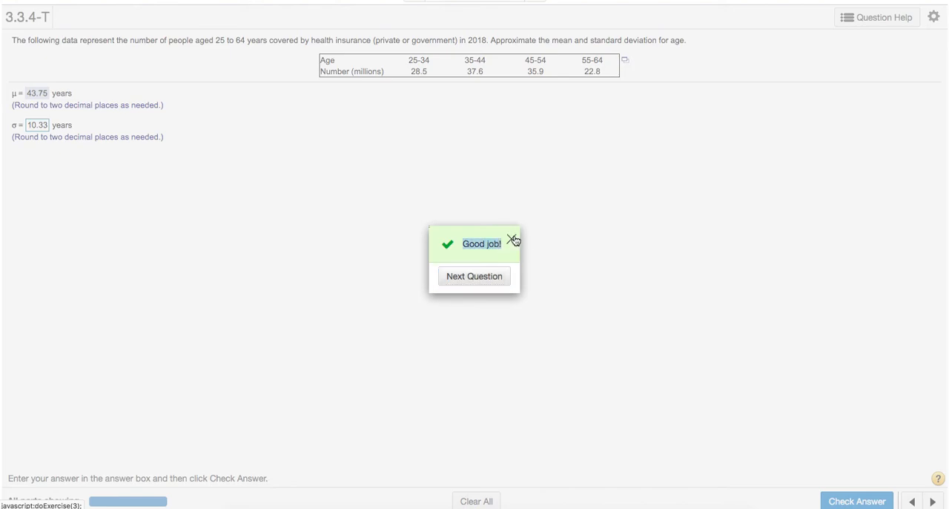
pyautogui.click(513, 240)
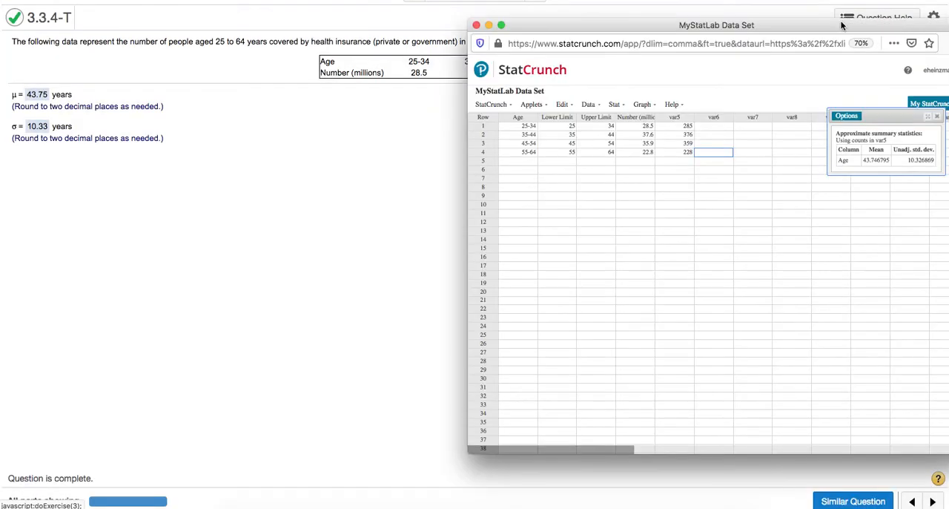
# Drag the StatCrunch results window back toward the centre over the completed question.
pyautogui.moveTo(716, 24); pyautogui.dragTo(528, 37)
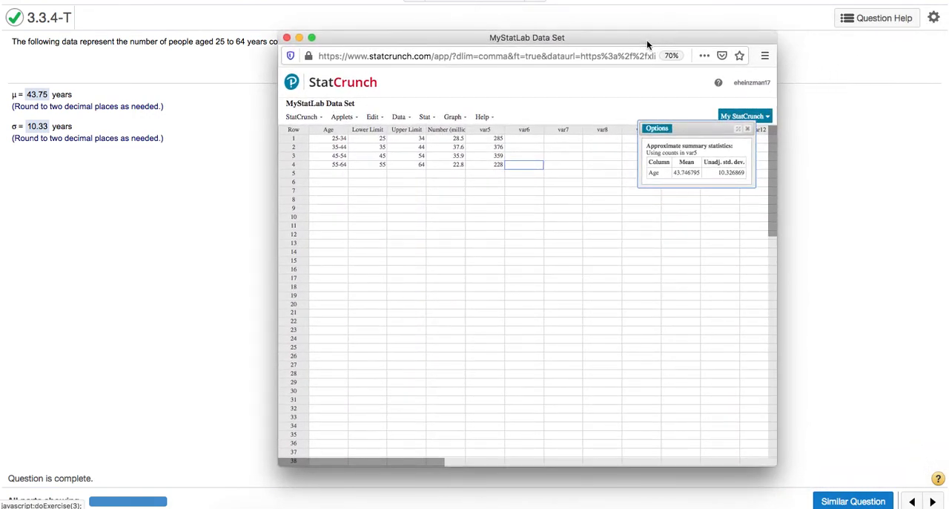
pyautogui.moveTo(474, 169)
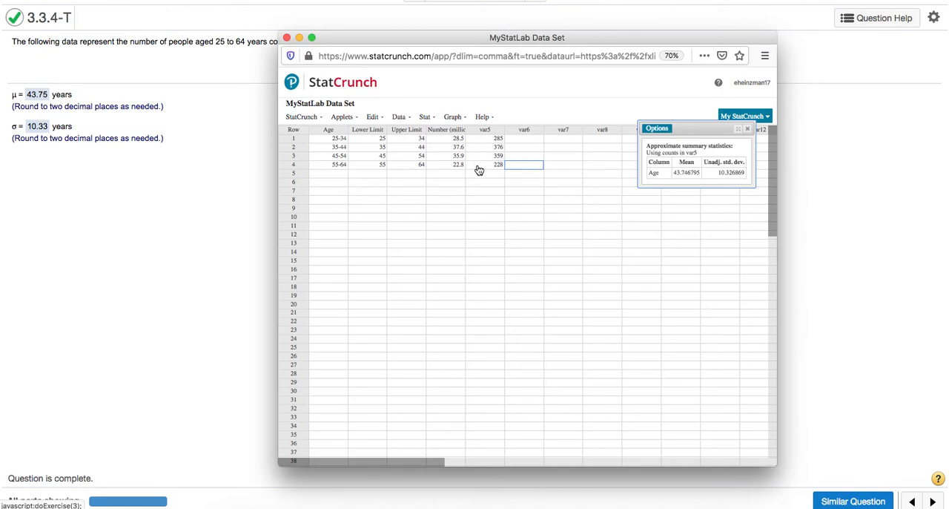
pyautogui.moveTo(489, 164)
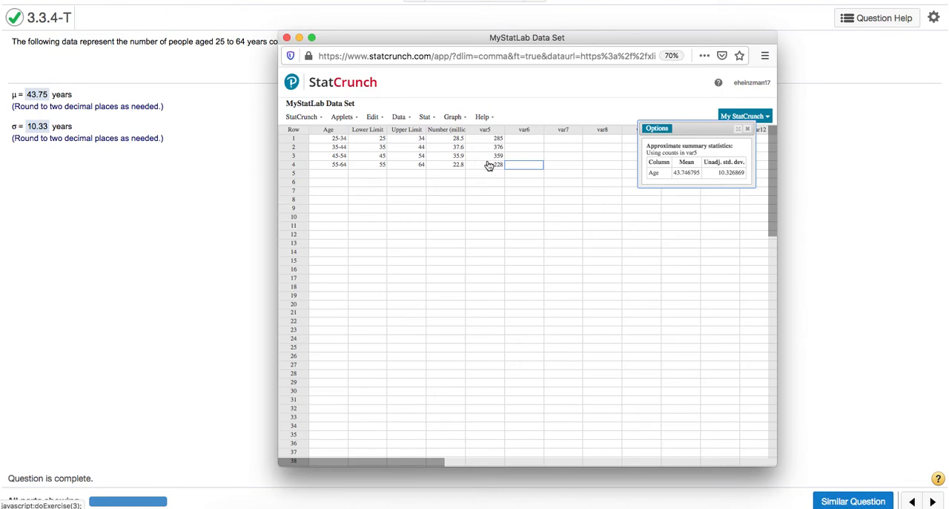
pyautogui.moveTo(327, 131)
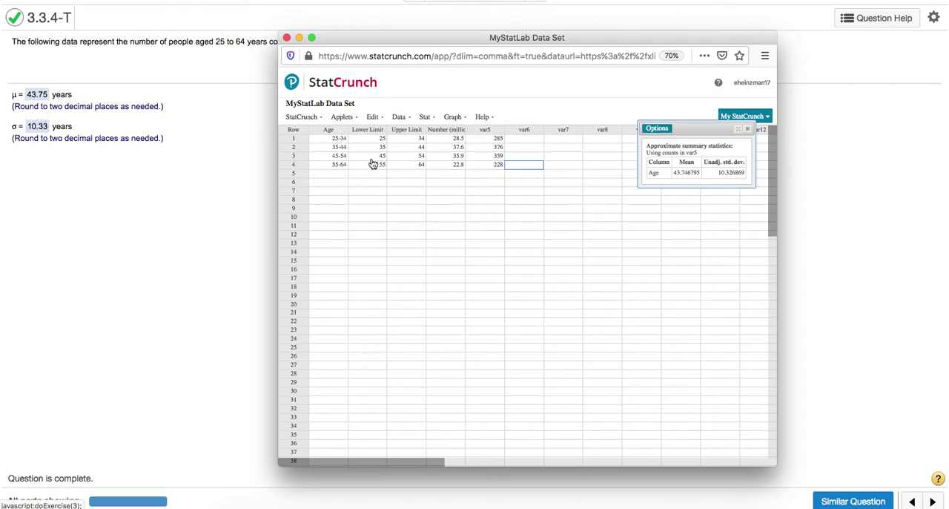
pyautogui.moveTo(496, 134)
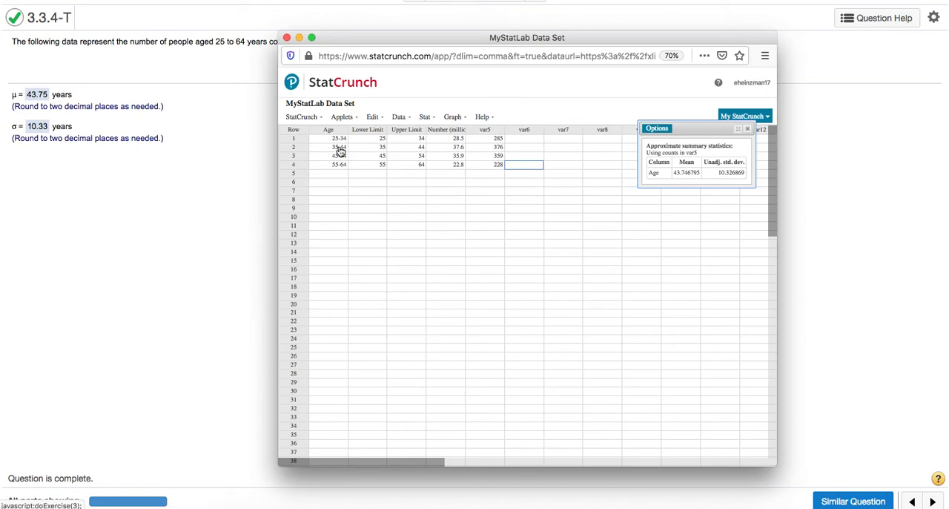
pyautogui.moveTo(364, 149)
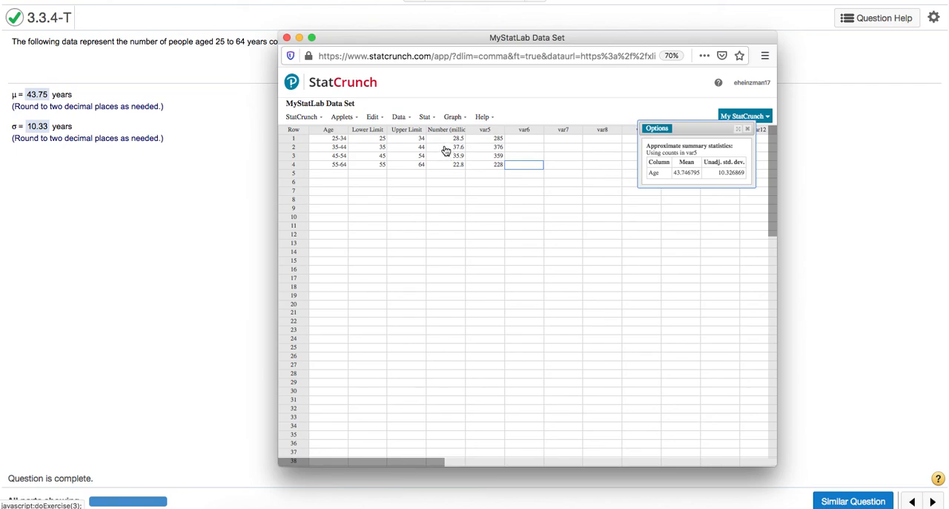
pyautogui.moveTo(458, 142)
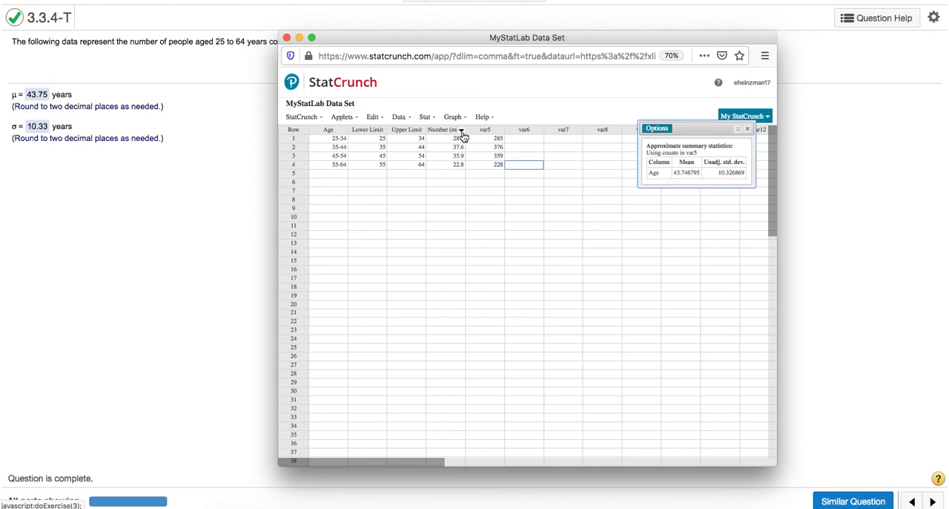
pyautogui.moveTo(464, 178)
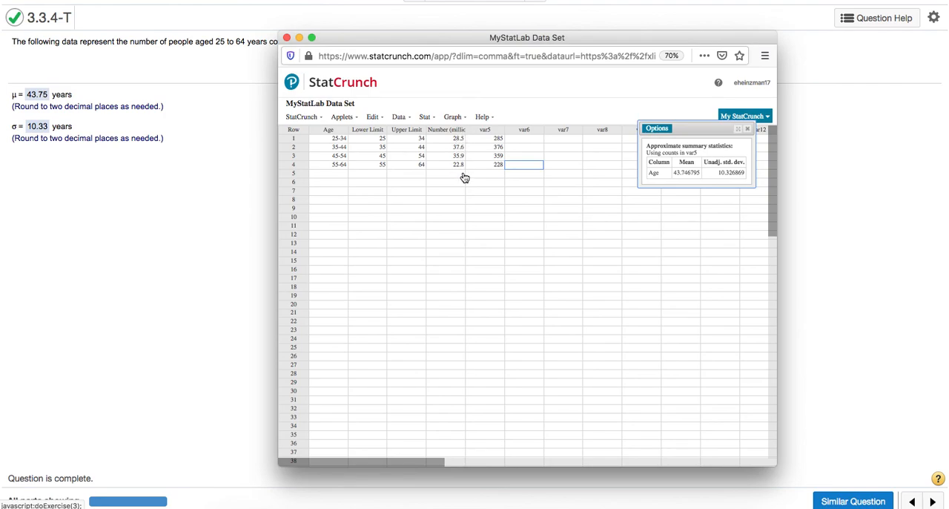